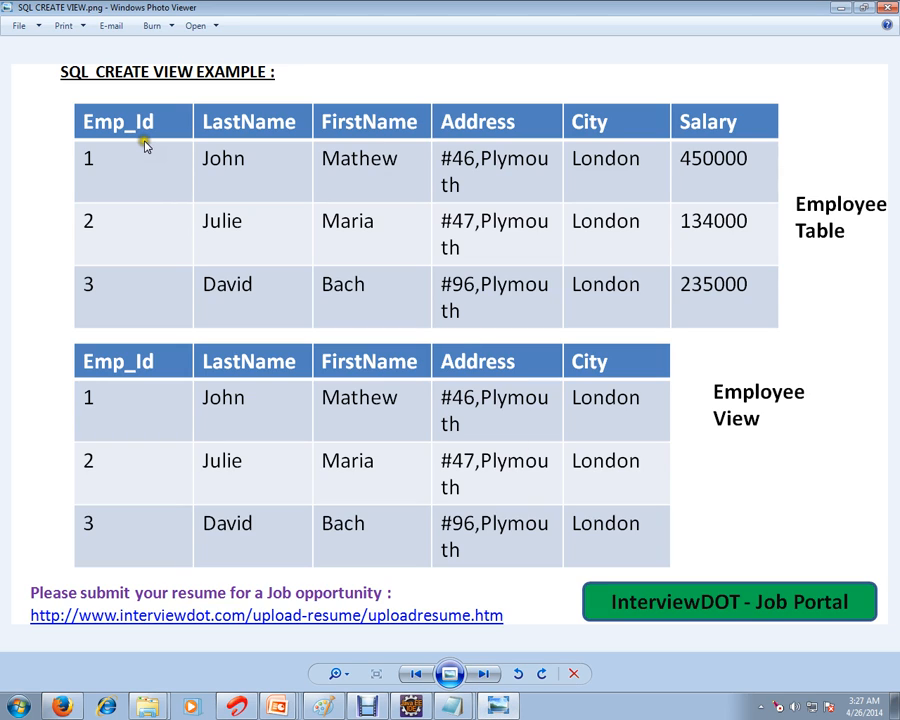
mouse_move(265, 166)
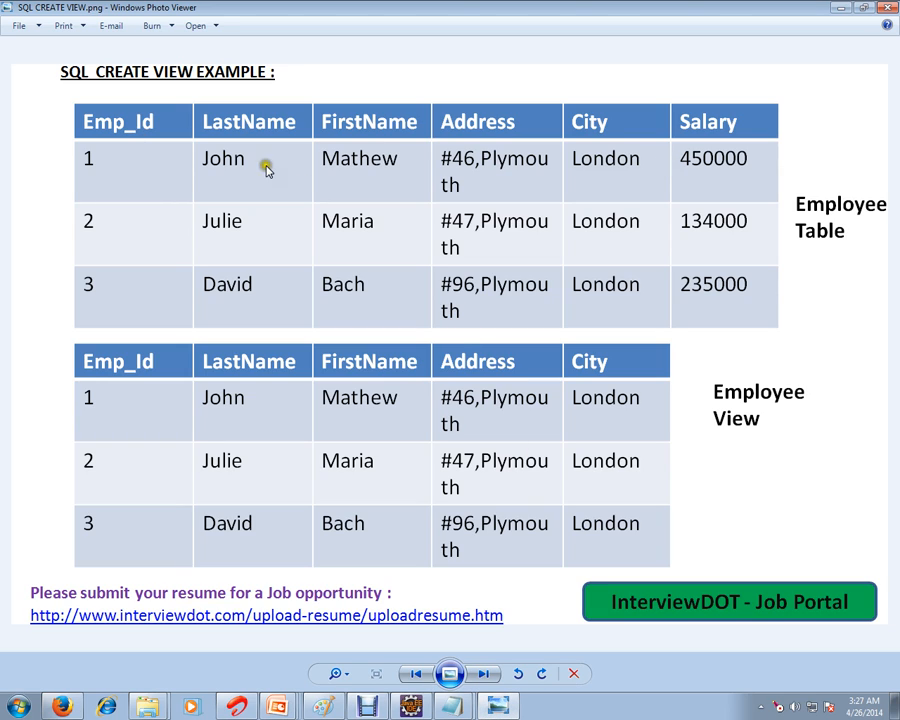
mouse_move(505, 165)
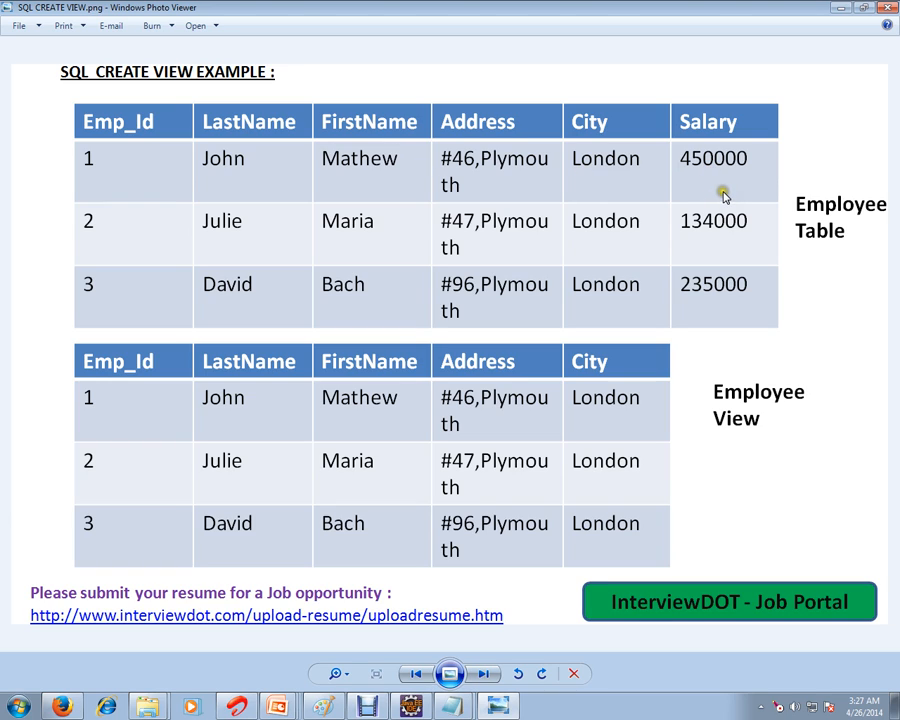
mouse_move(728, 191)
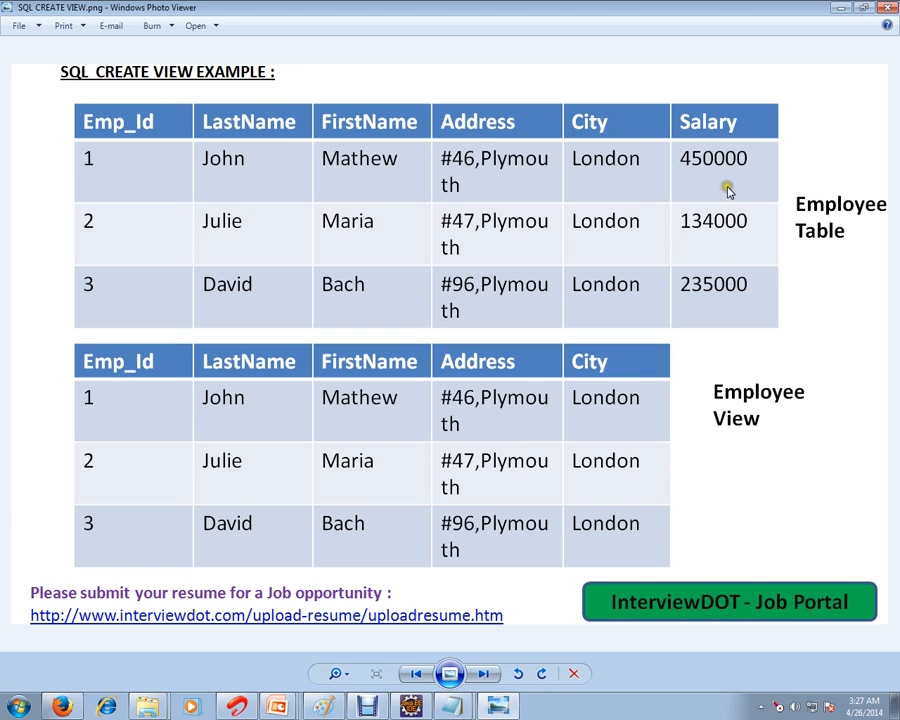
mouse_move(678, 287)
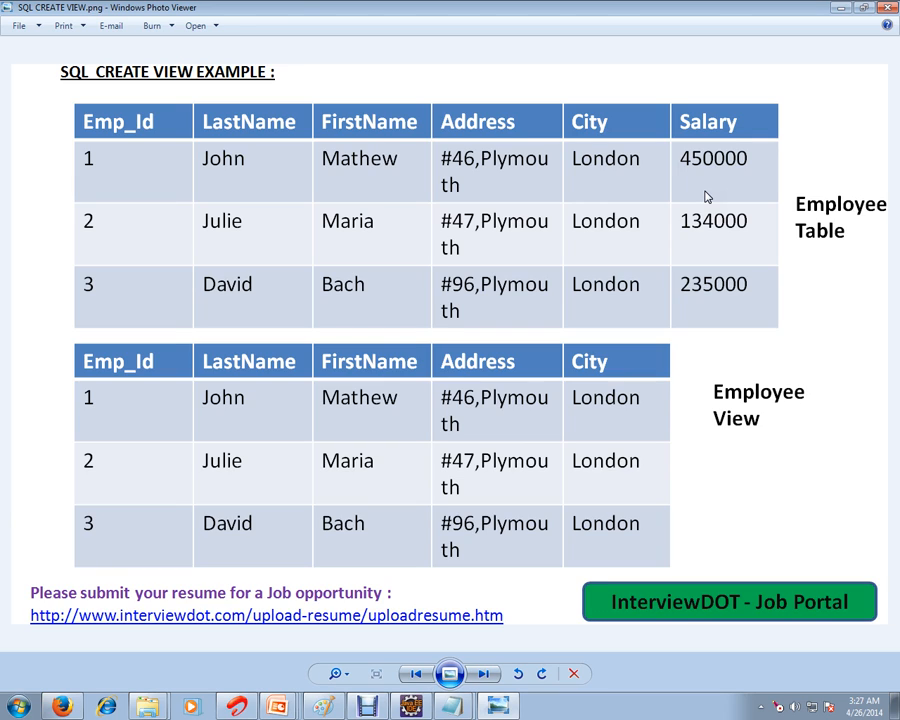
mouse_move(420, 207)
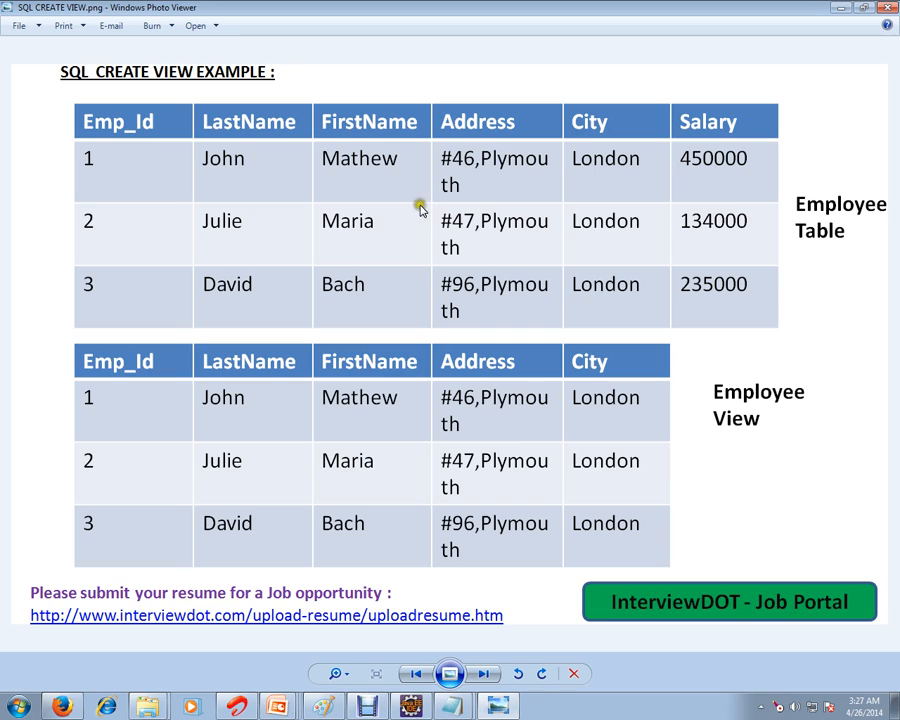
mouse_move(487, 233)
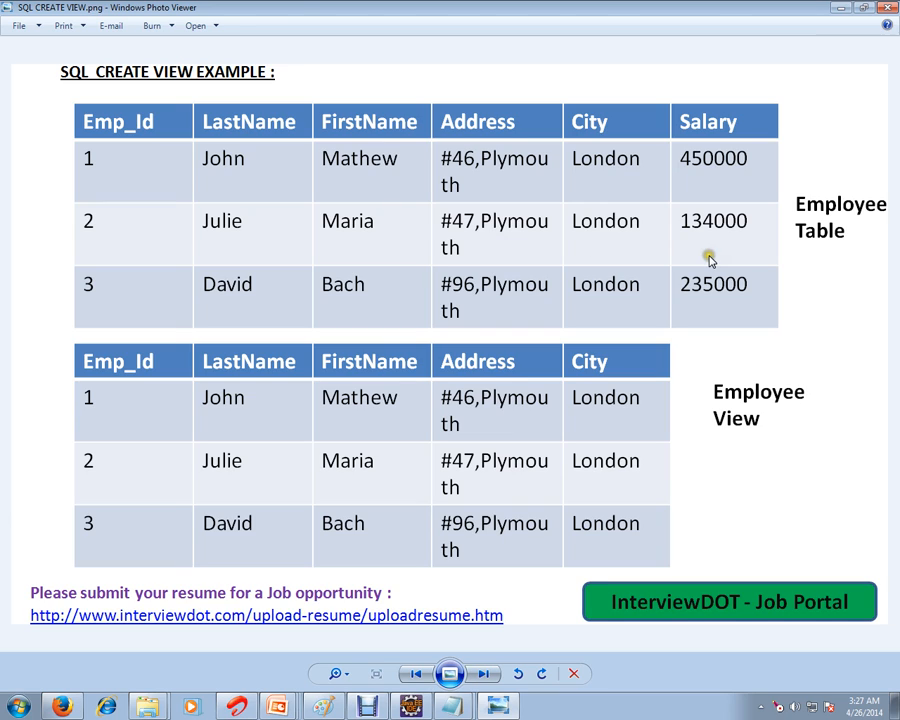
mouse_move(700, 277)
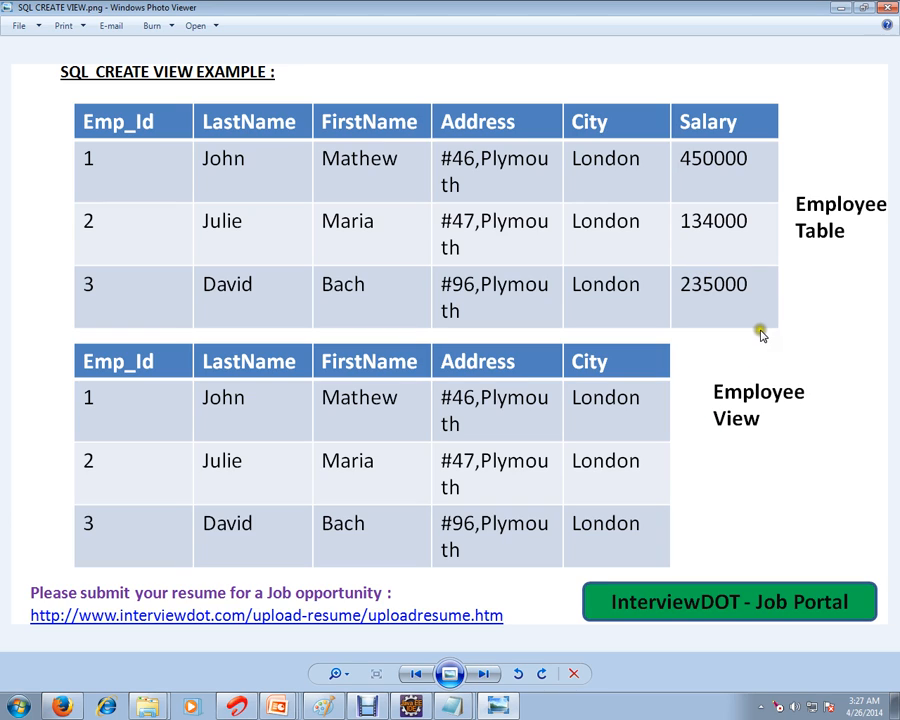
mouse_move(723, 368)
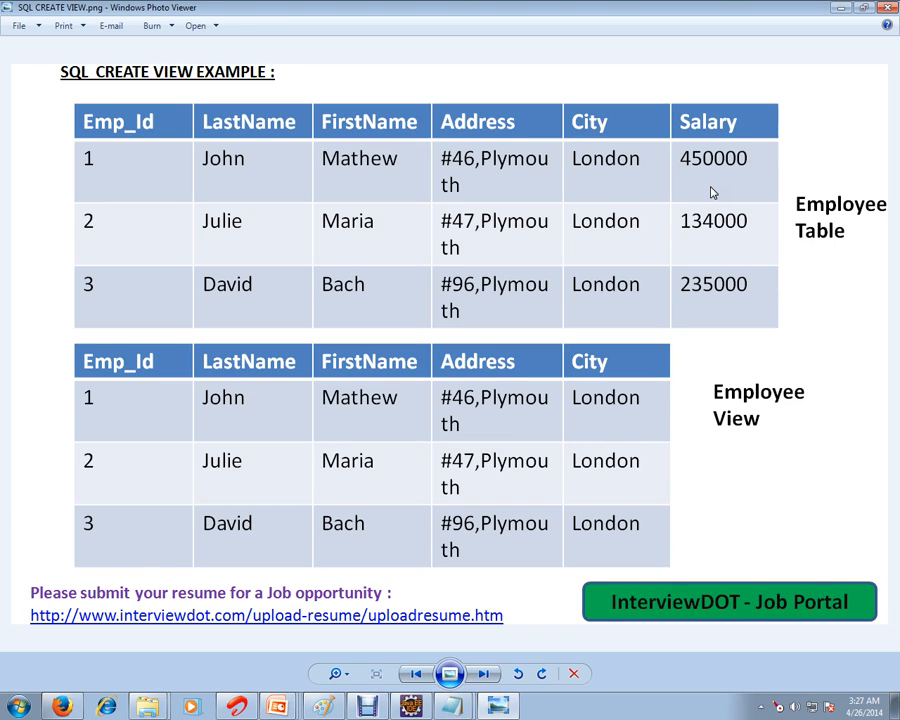
mouse_move(715, 271)
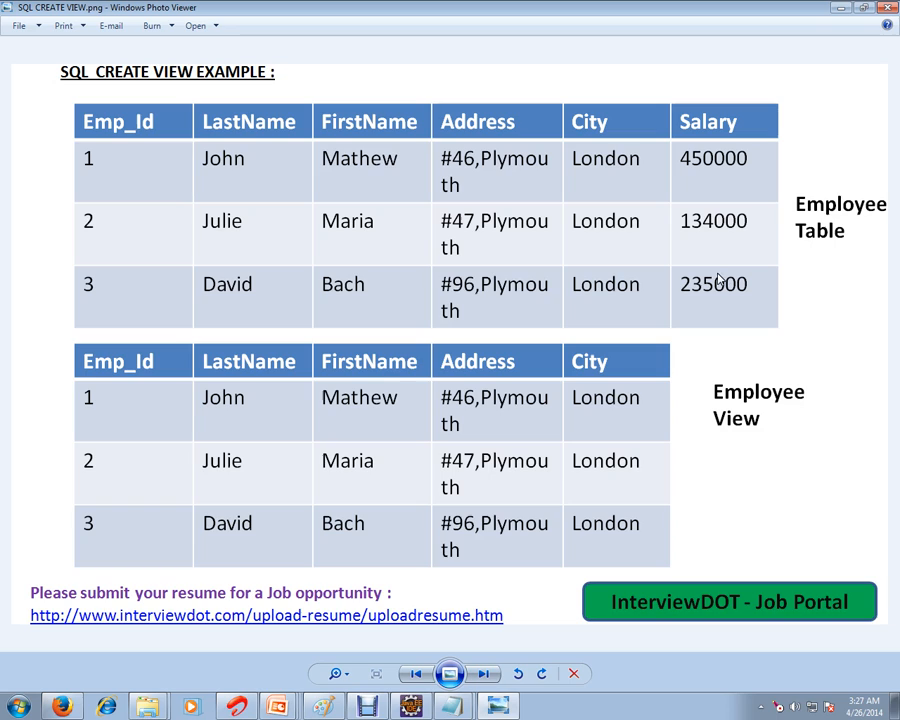
mouse_move(720, 310)
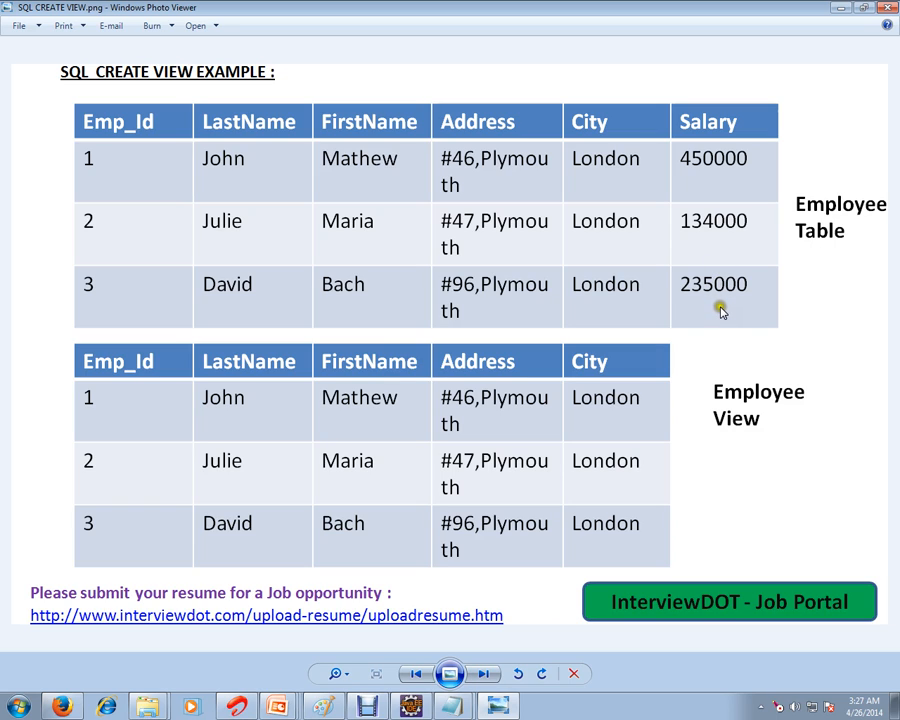
mouse_move(737, 380)
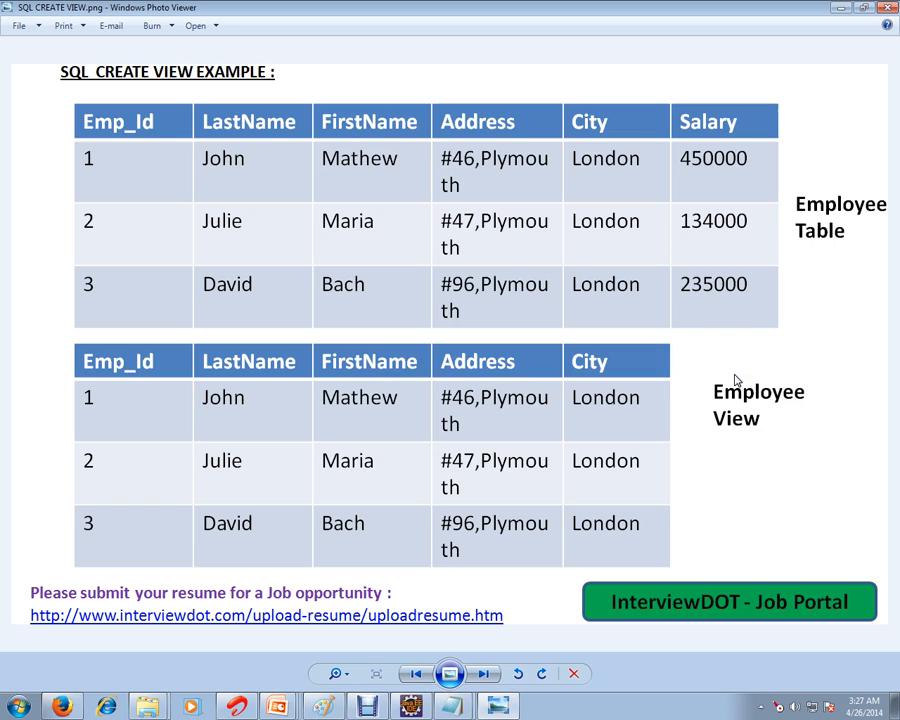
mouse_move(460, 480)
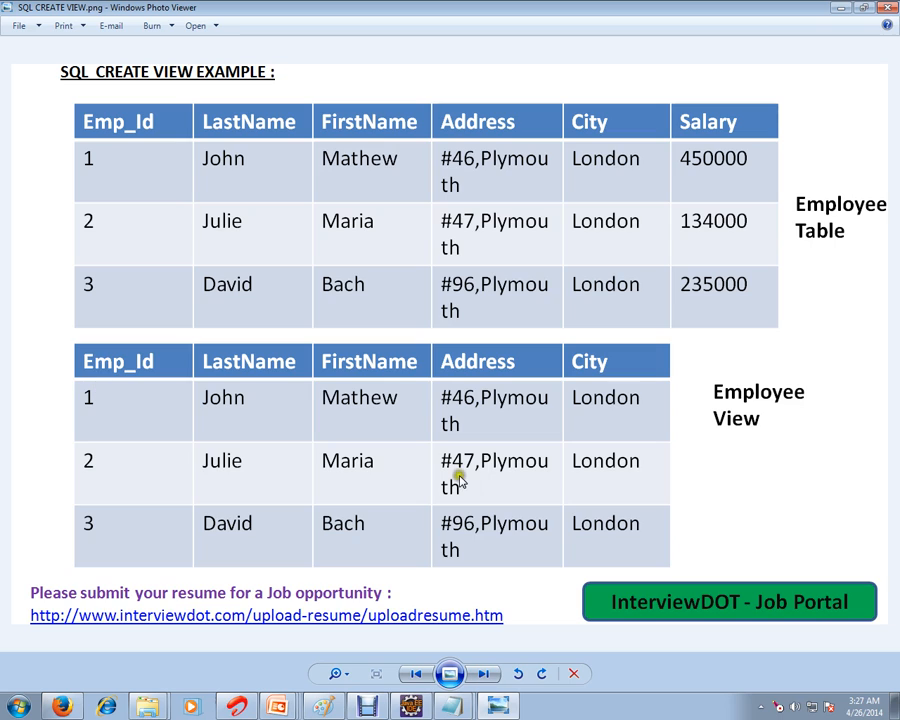
mouse_move(735, 158)
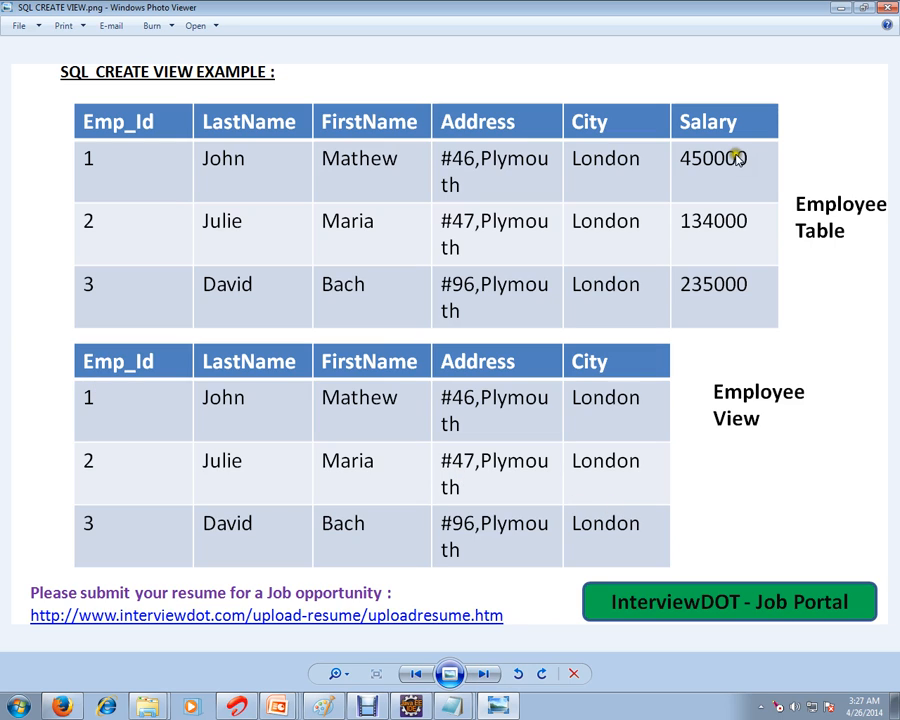
mouse_move(720, 273)
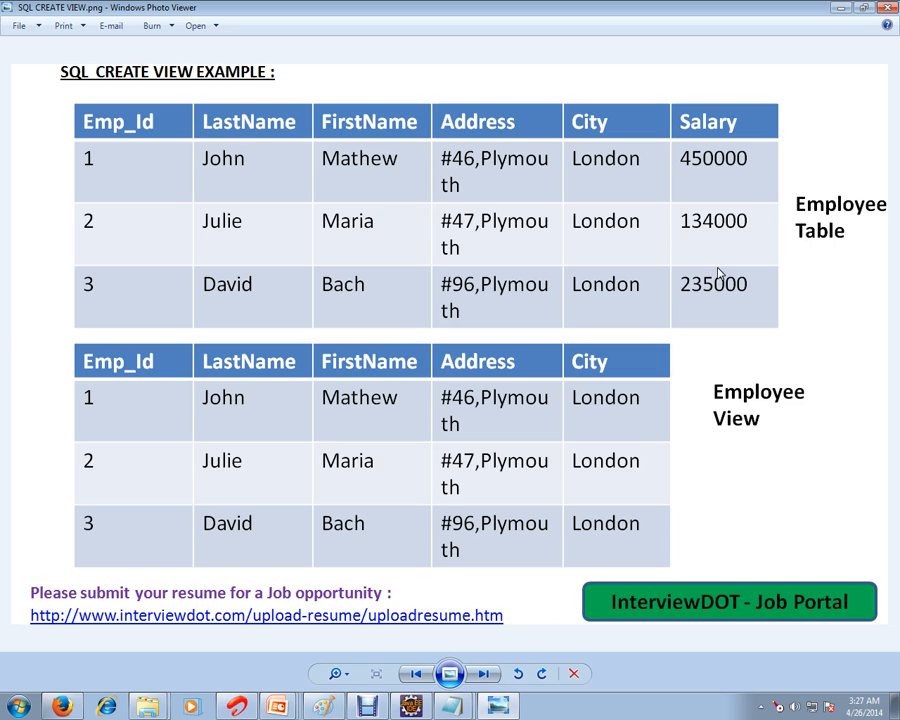
mouse_move(720, 360)
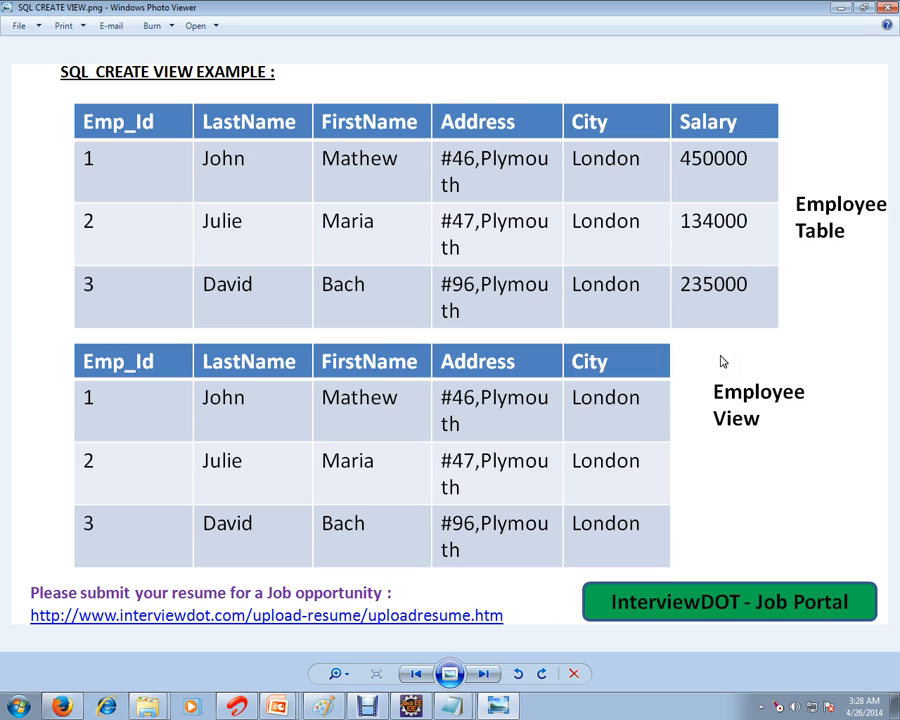
mouse_move(723, 356)
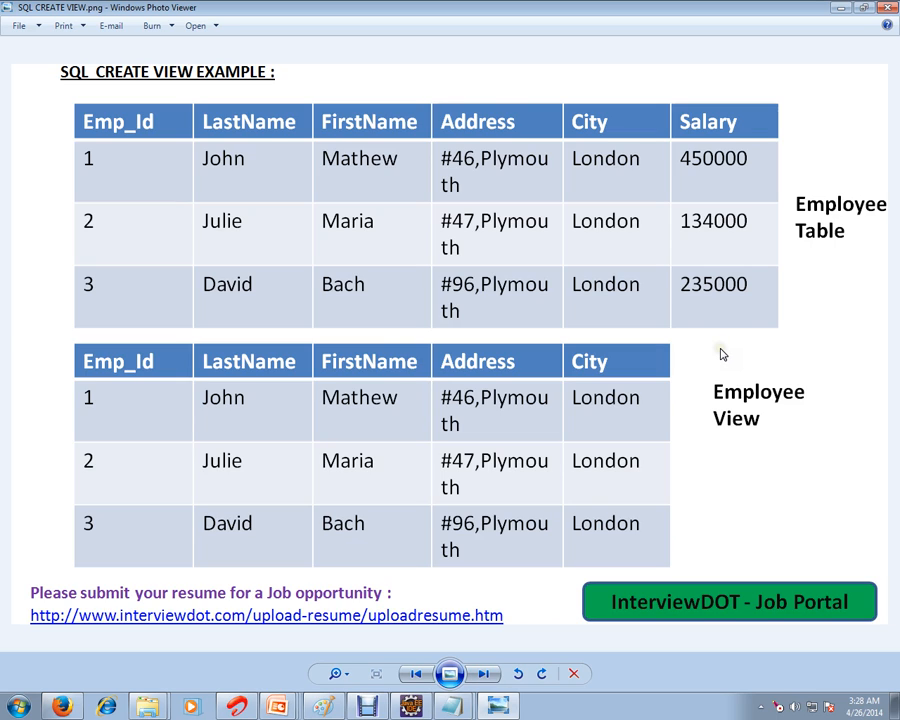
mouse_move(685, 358)
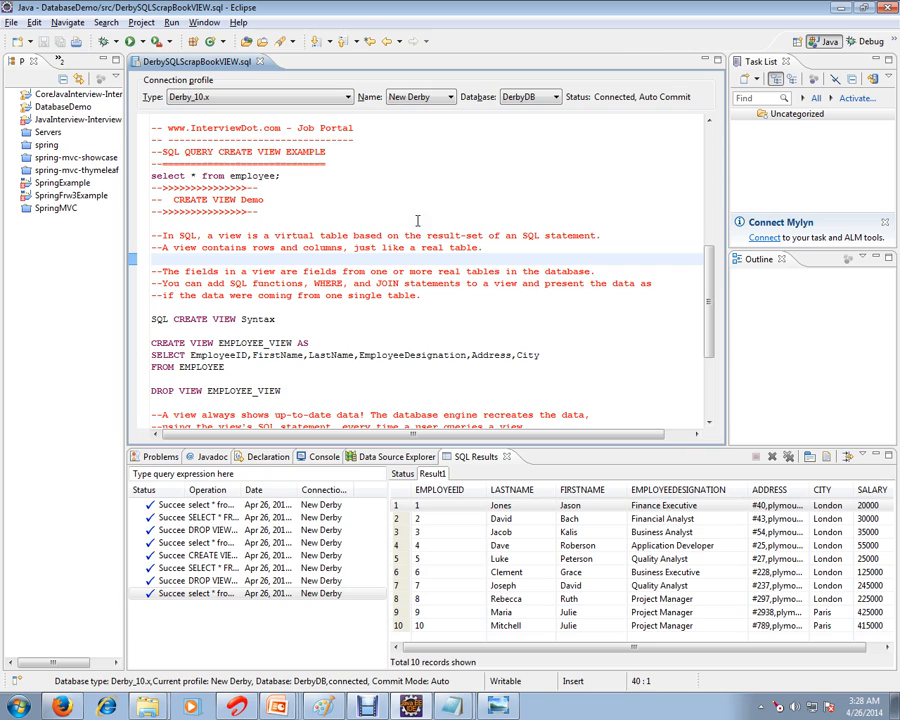
Scroll the Derby scrapbook past the CREATE VIEW EMPLOYEE_VIEW syntax to the DROP VIEW example
click(151, 259)
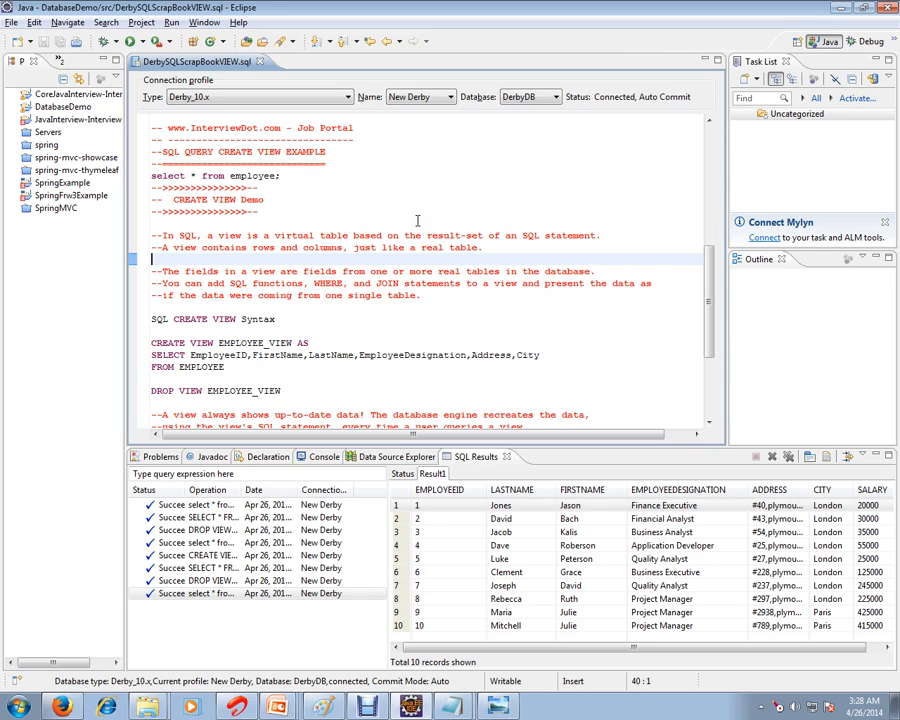
mouse_move(247, 247)
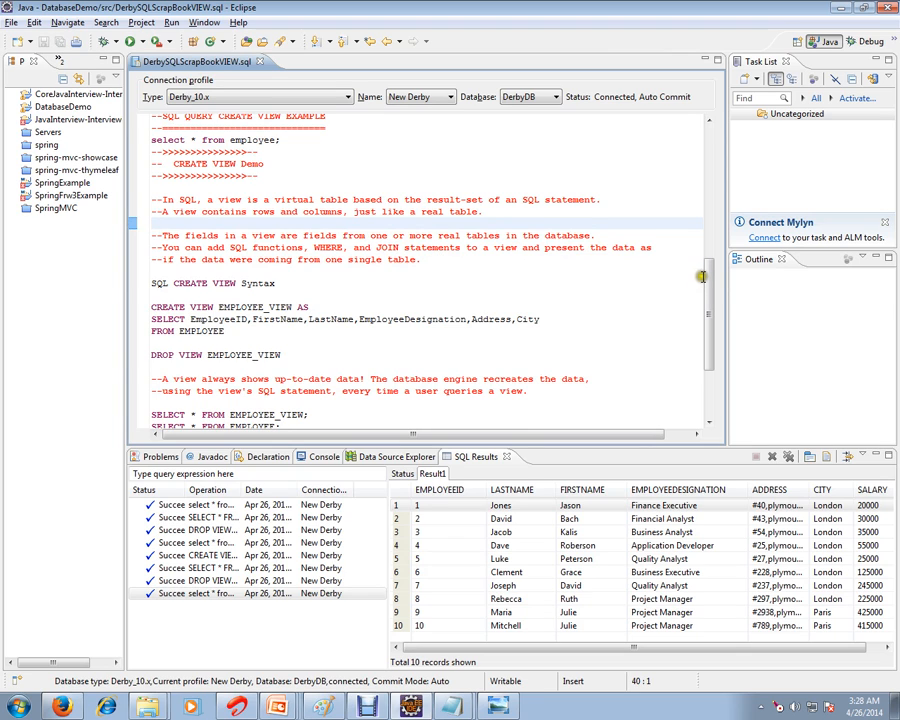
scroll(down, 3)
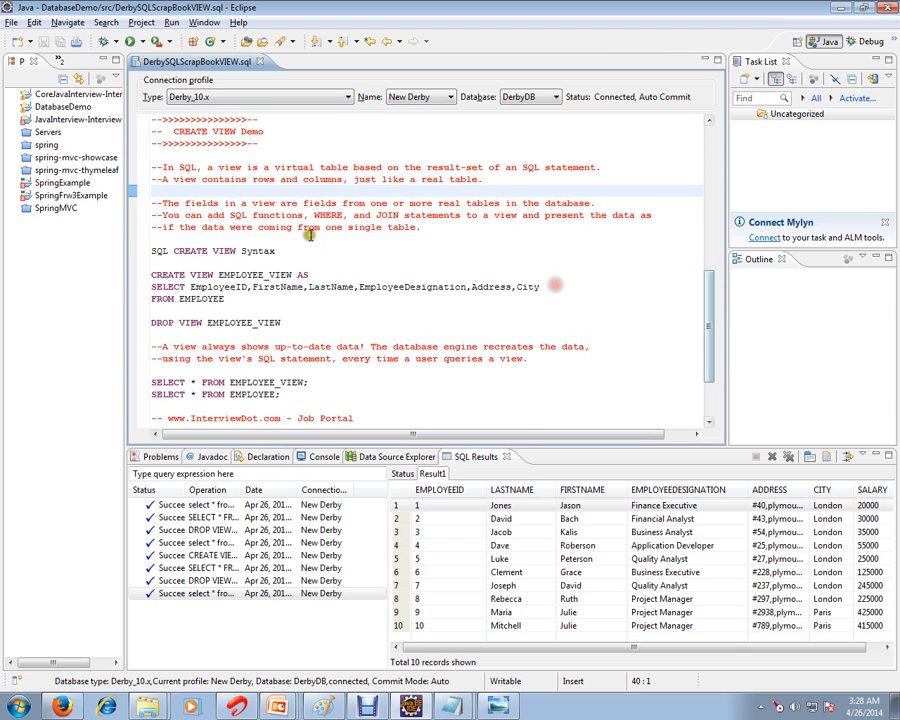
scroll(down, 3)
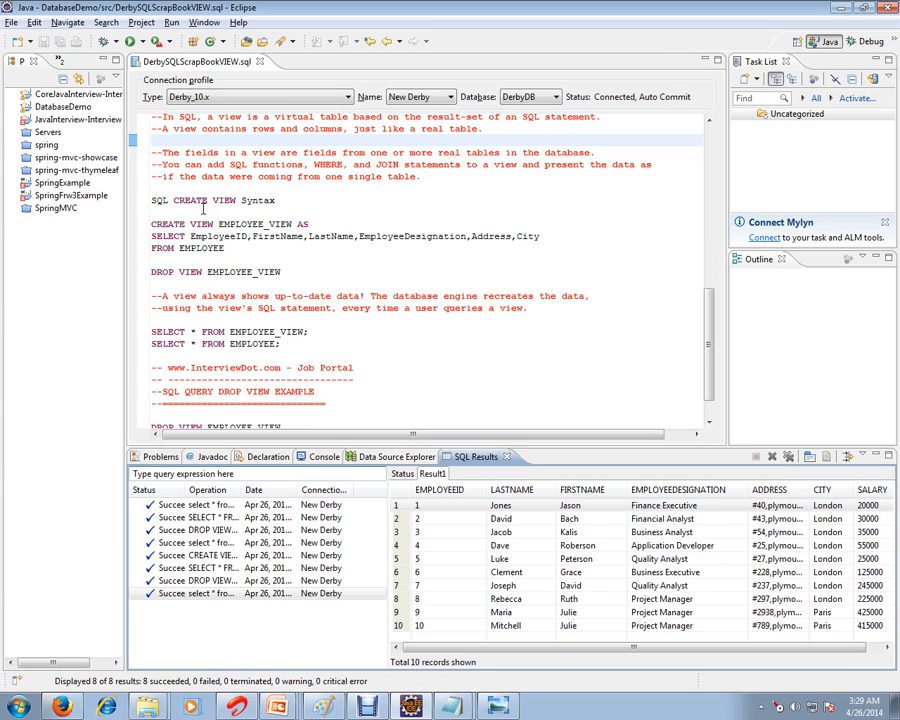
double_click(254, 224)
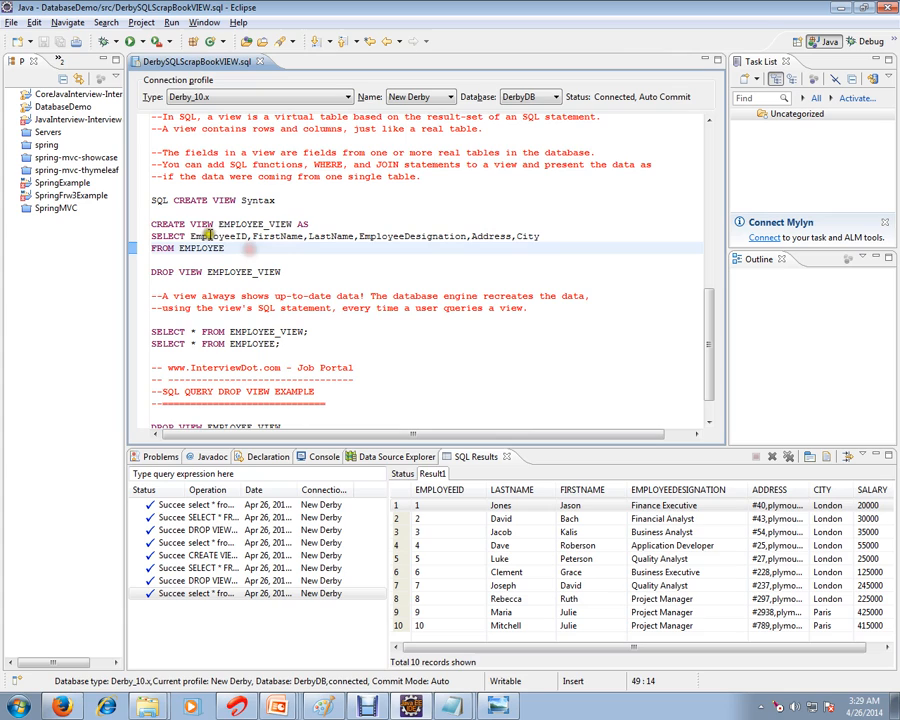
double_click(217, 236)
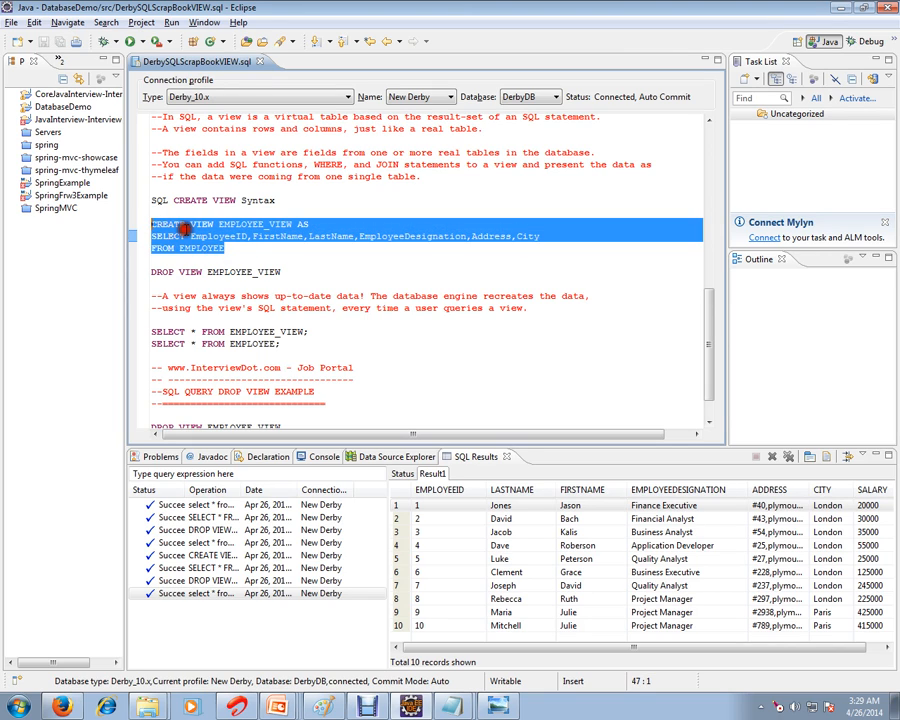
click(248, 236)
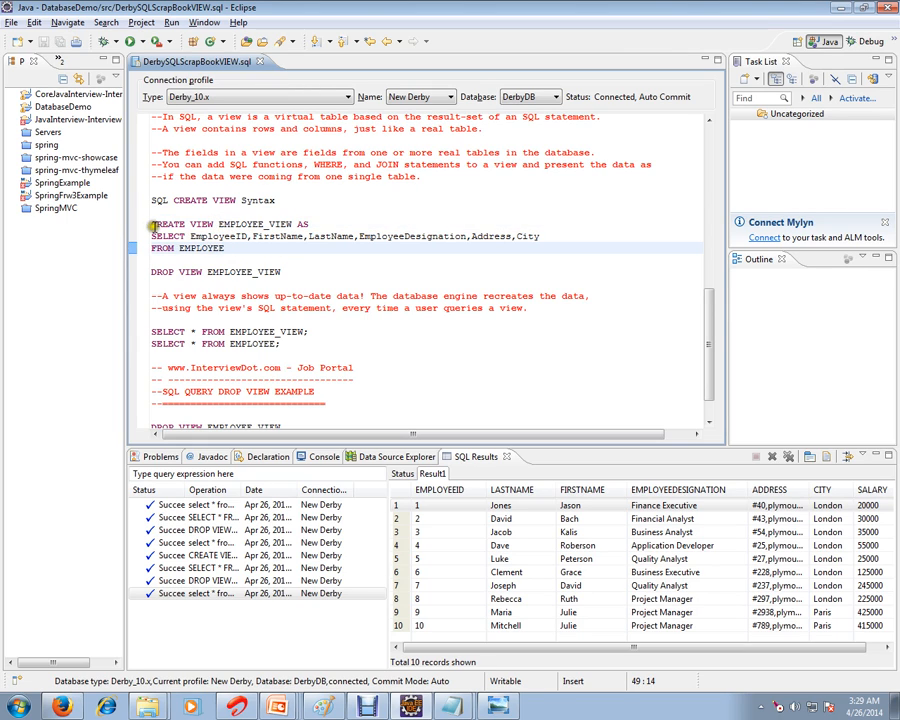
drag(152, 224, 228, 248)
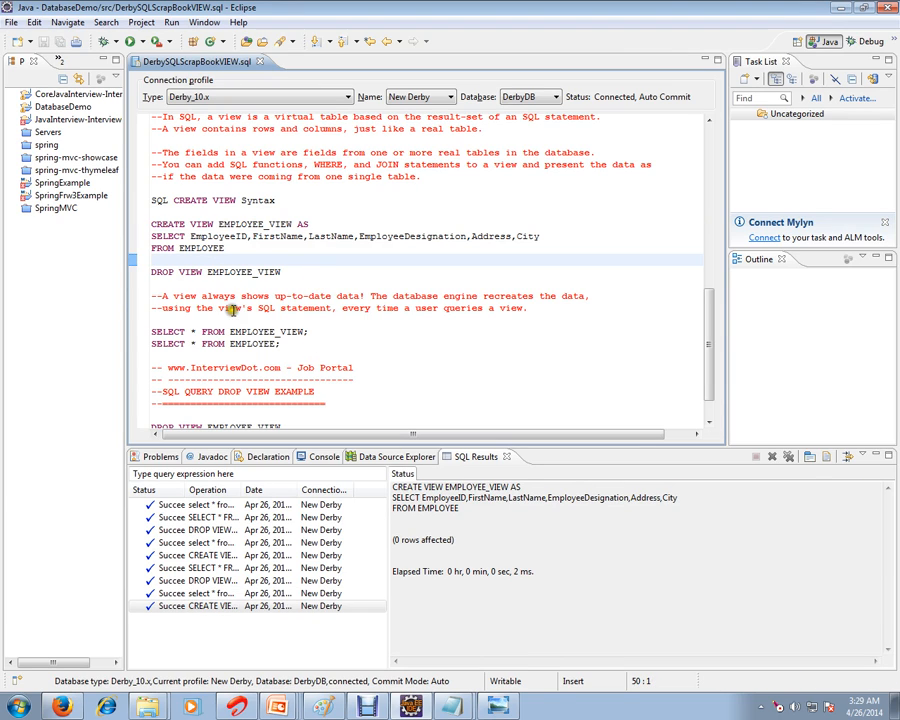
mouse_move(333, 298)
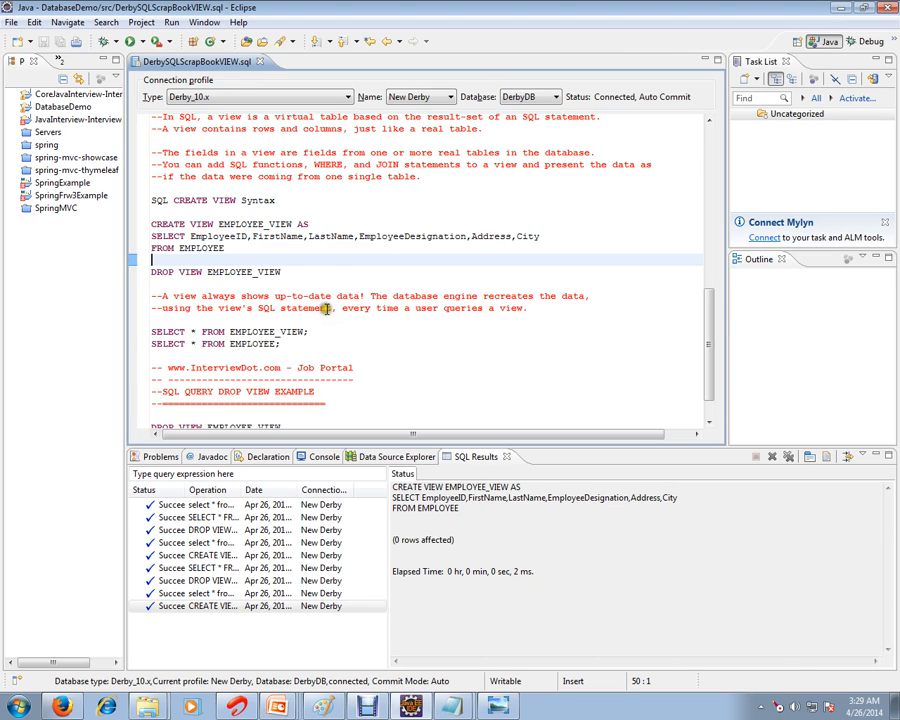
mouse_move(485, 308)
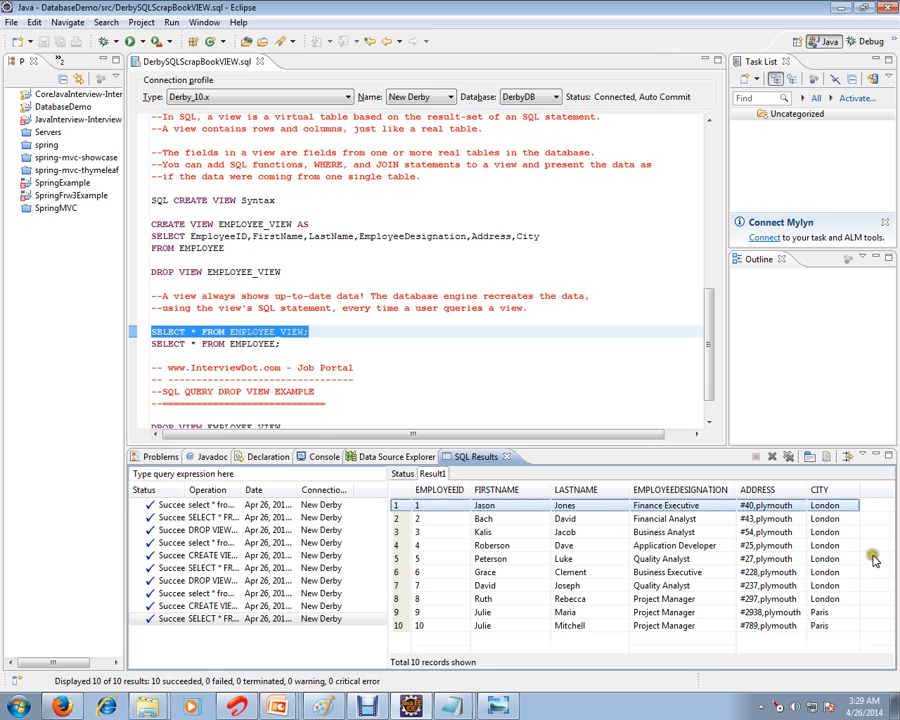
mouse_move(580, 251)
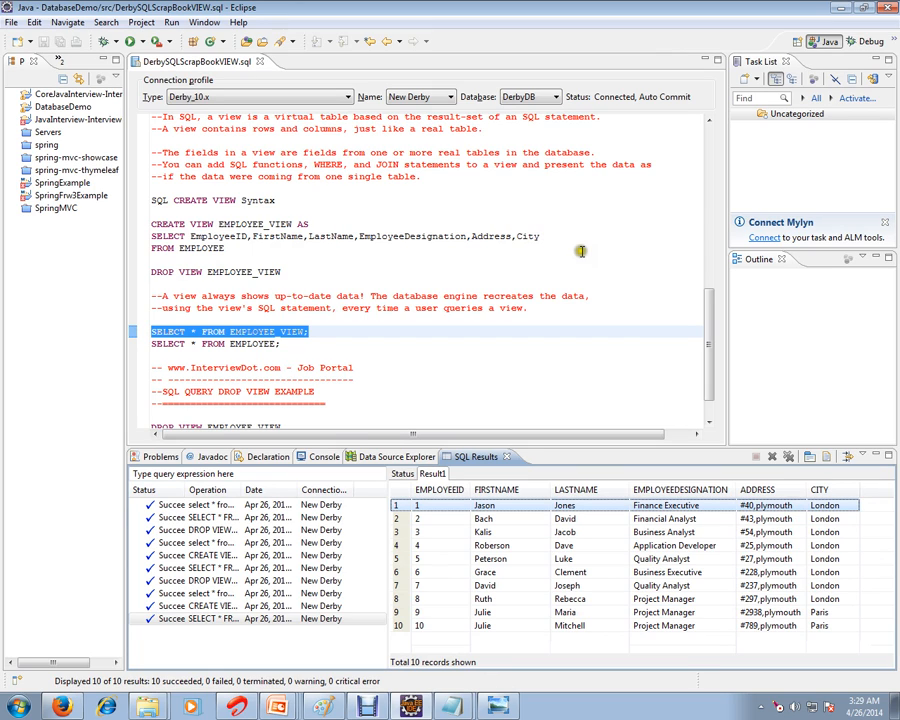
mouse_move(617, 281)
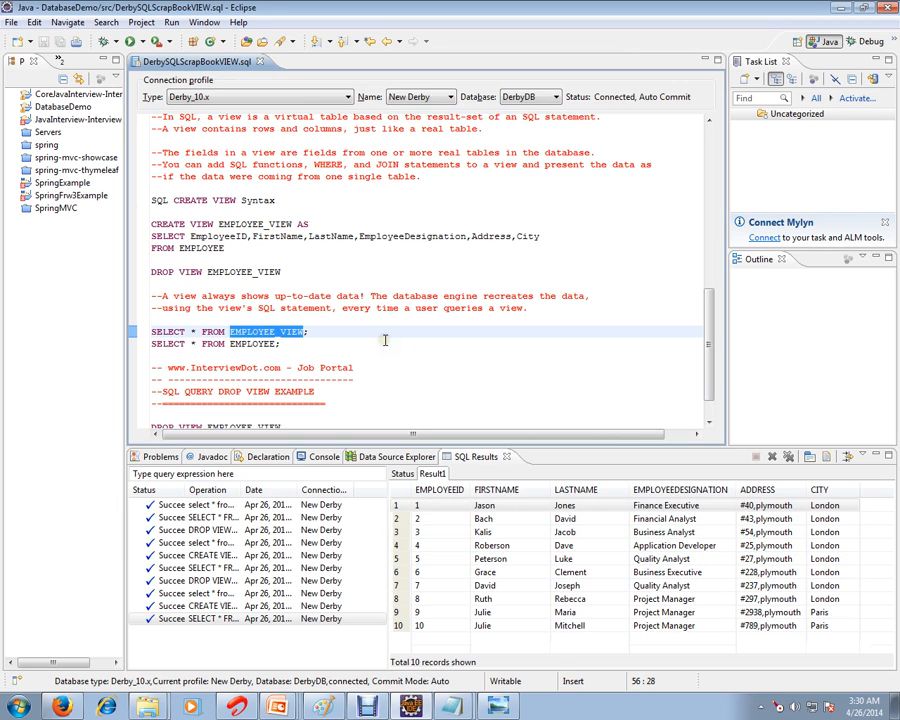
mouse_move(380, 308)
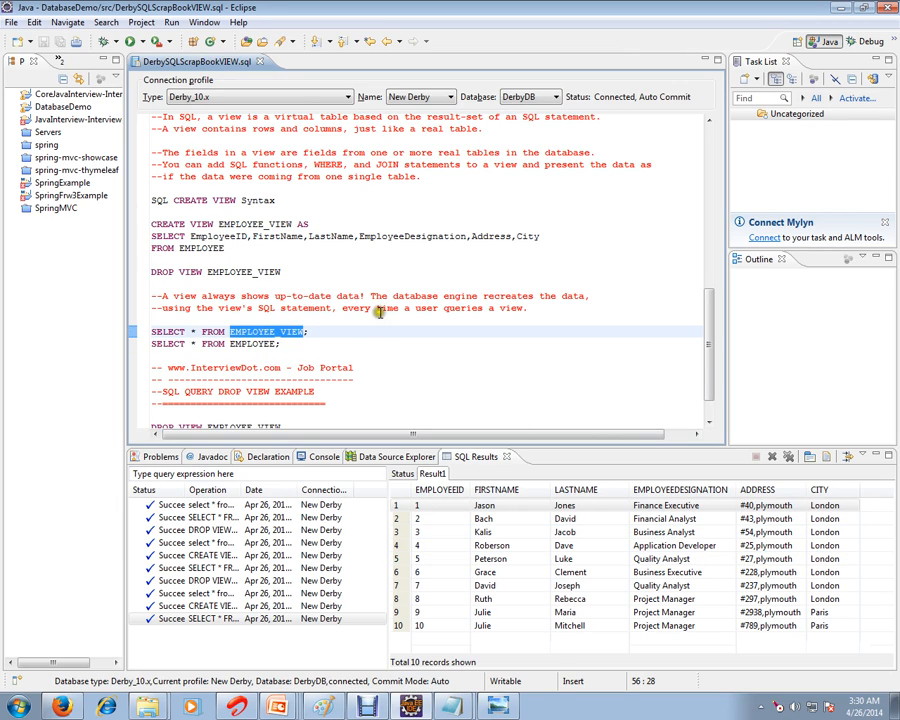